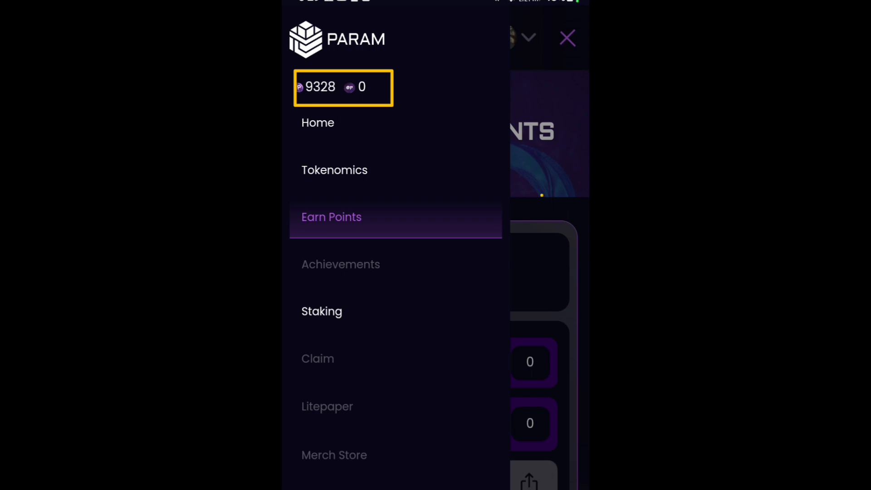
Close the side menu and browse the Earn Points task list, including Task 23 and Task 24.
{"action": "left_click", "coordinate": [347, 225]}
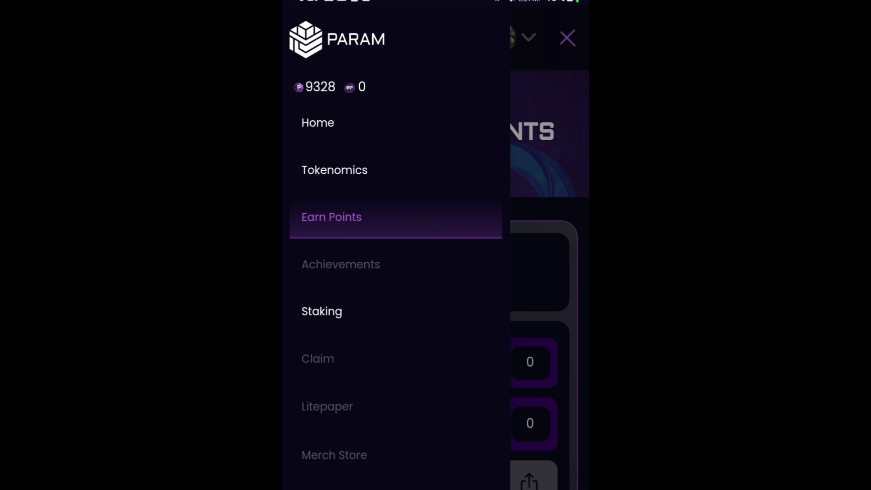
{"action": "left_click", "coordinate": [568, 37]}
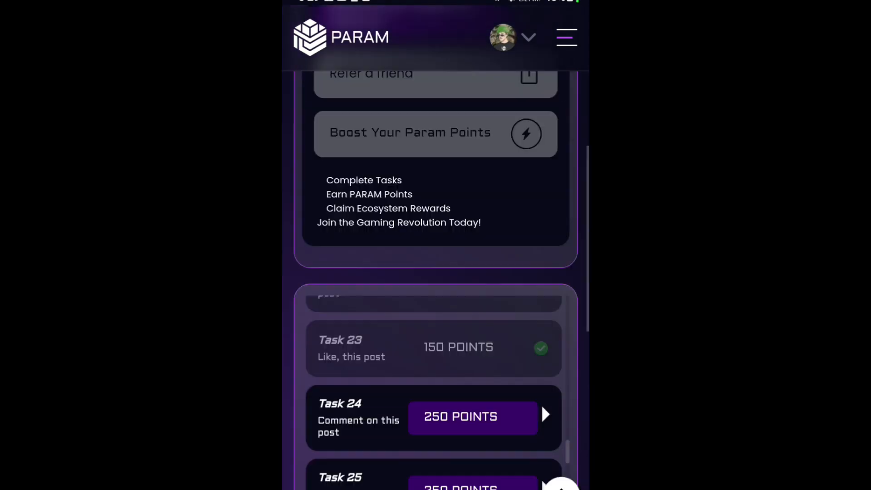
{"action": "left_click", "coordinate": [567, 37]}
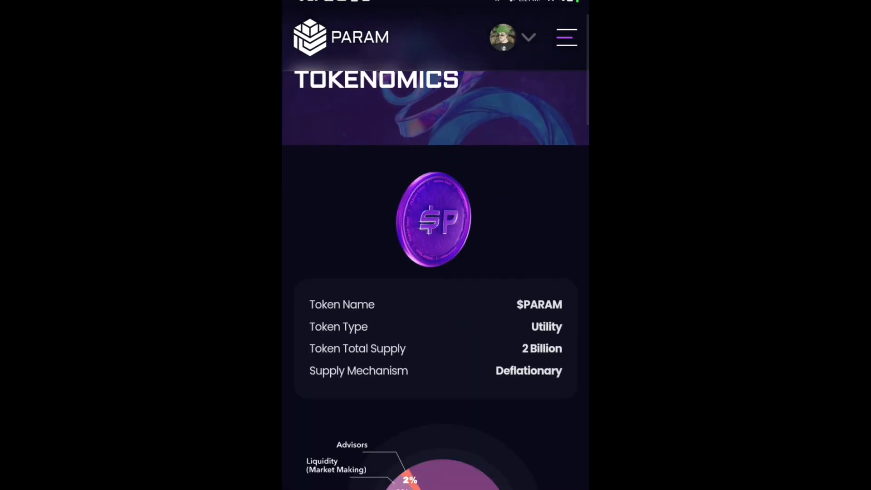
Scroll the Tokenomics page past the pie chart to the 55% ecosystem allocation table.
{"action": "scroll", "scroll_direction": "down", "scroll_amount": 3}
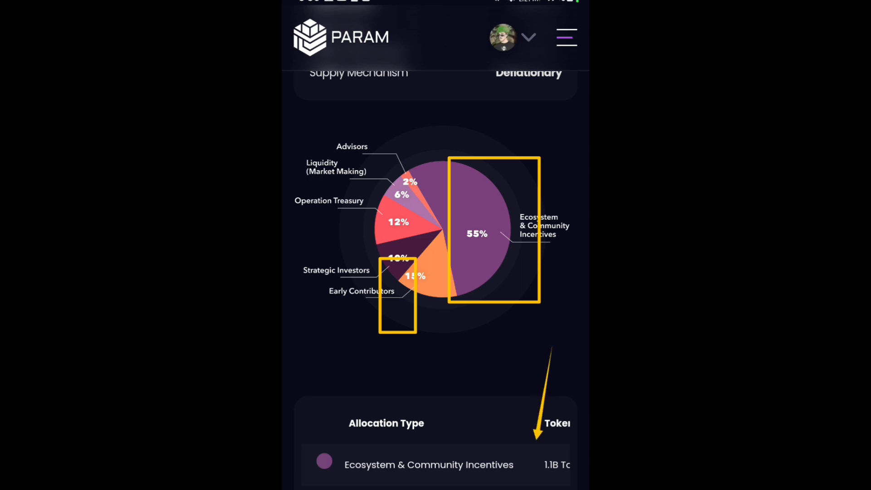
{"action": "scroll", "scroll_direction": "down", "scroll_amount": 3}
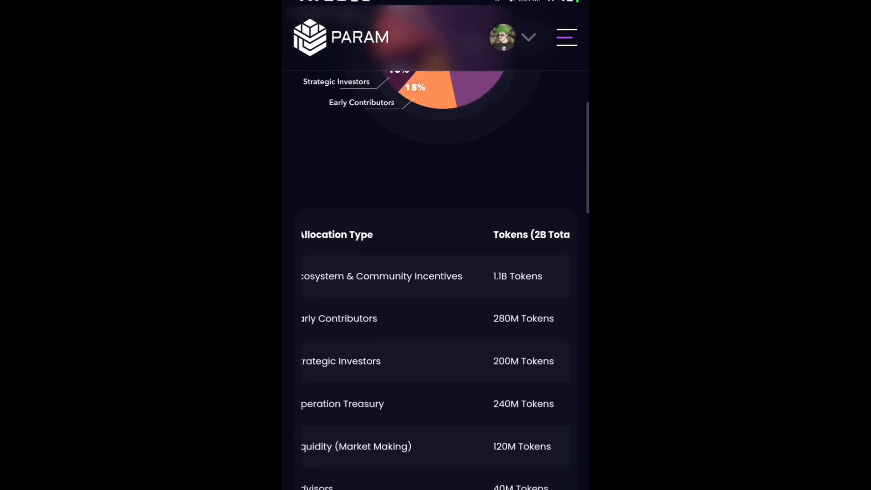